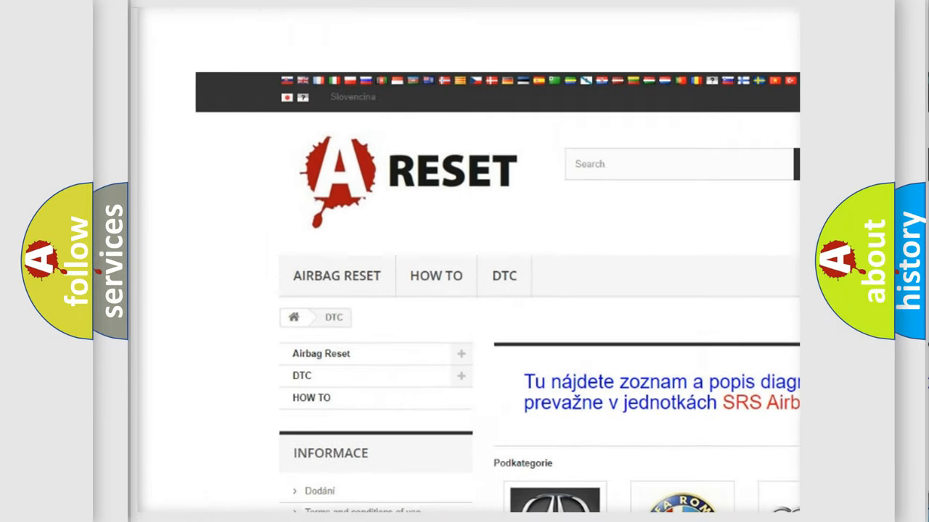
Step: Open the LINCOLN tile in the DTC brand grid and browse its diagnostic code list
scroll(down, 3)
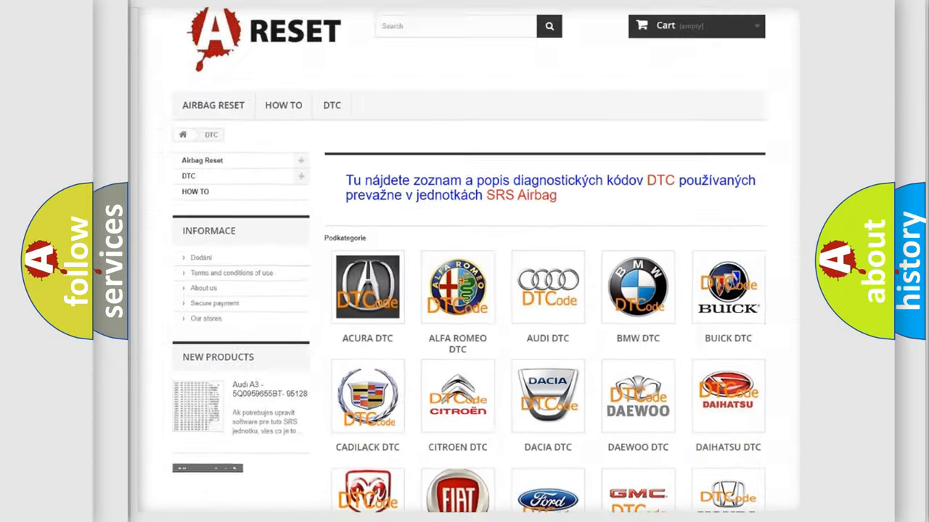
scroll(down, 3)
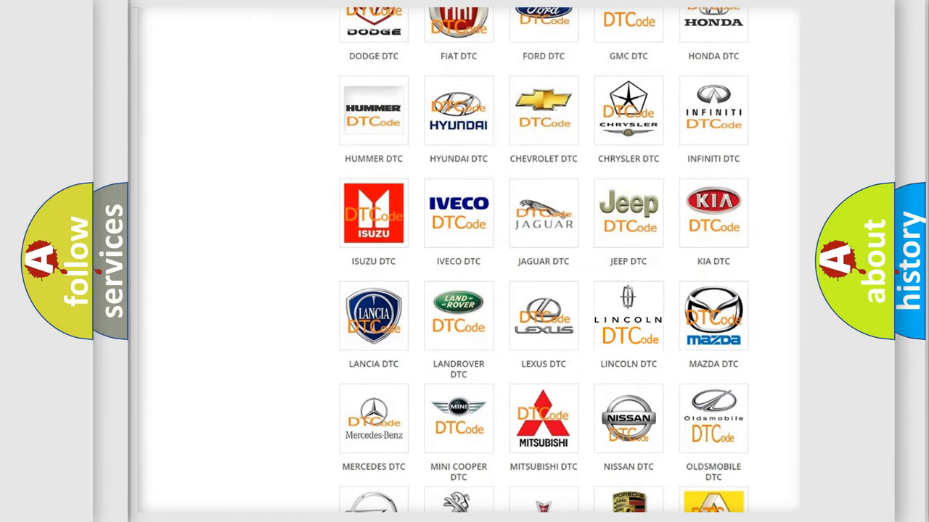
click(627, 316)
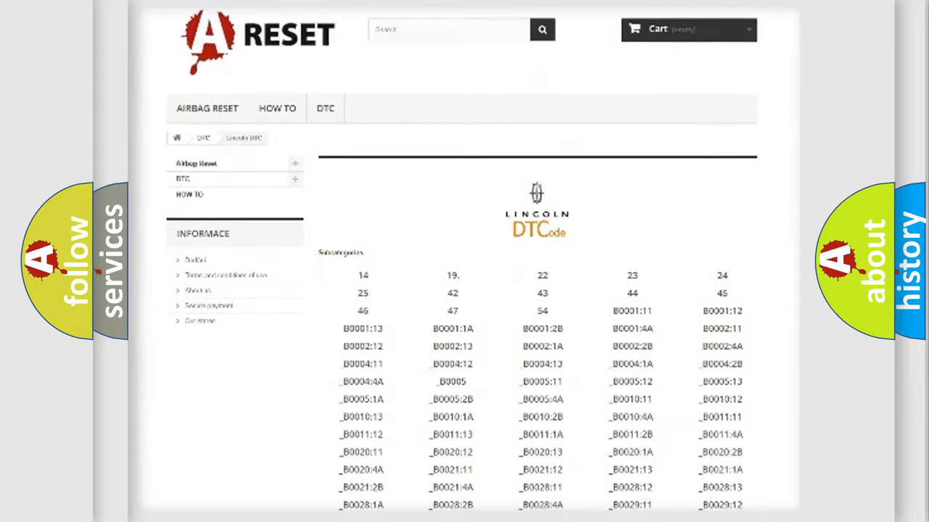
scroll(down, 3)
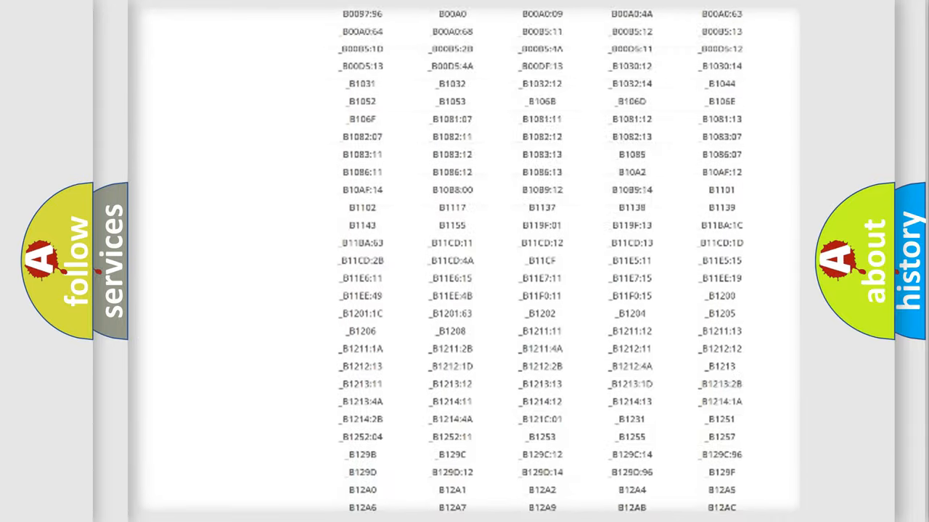